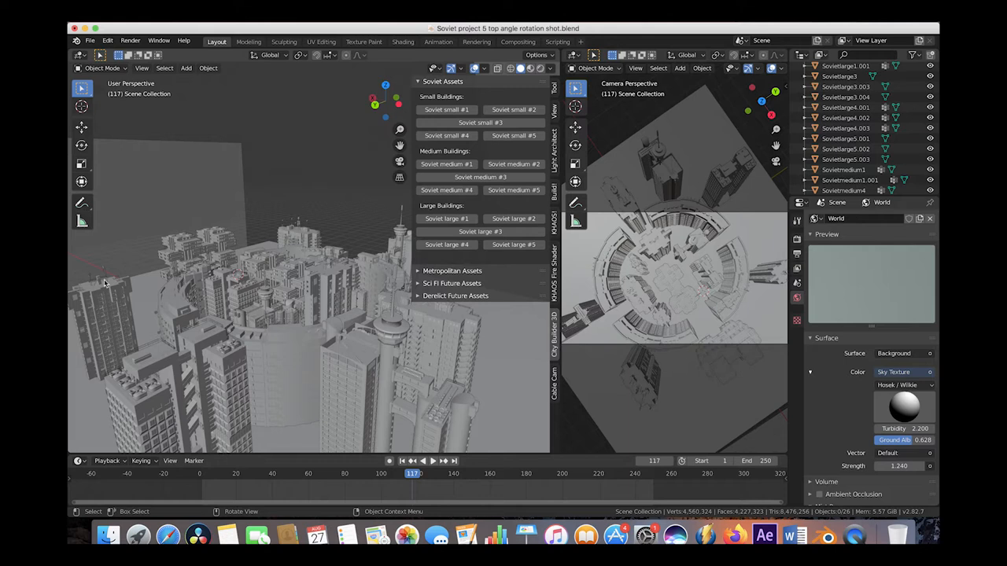
{"action": "mouse_move", "coordinate": [305, 246]}
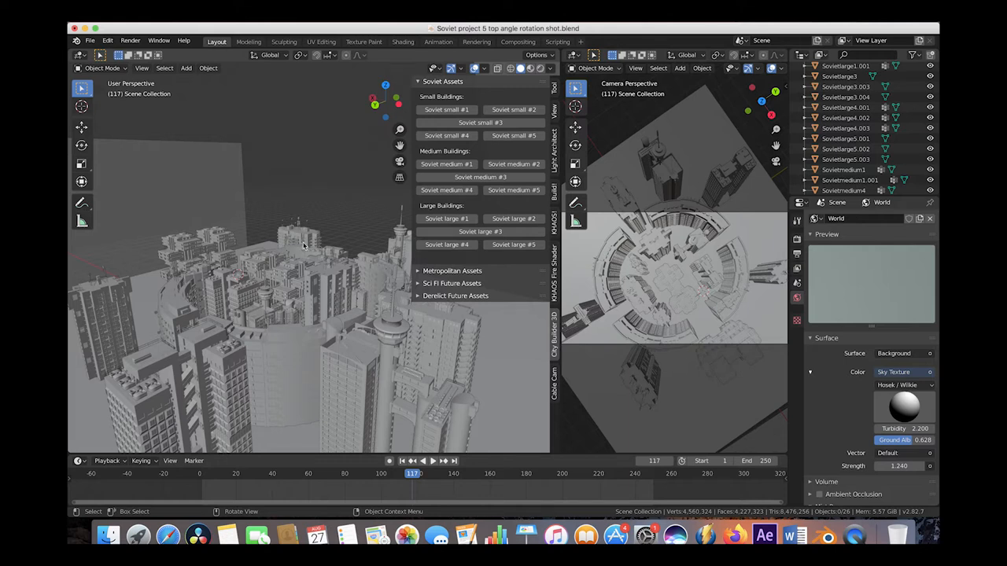
{"action": "mouse_move", "coordinate": [417, 349]}
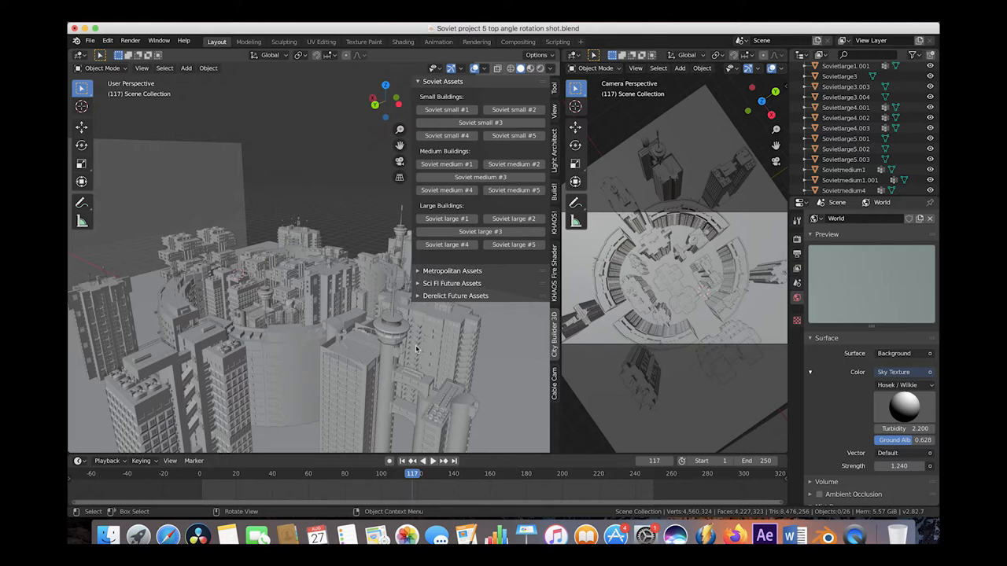
{"action": "mouse_move", "coordinate": [292, 314]}
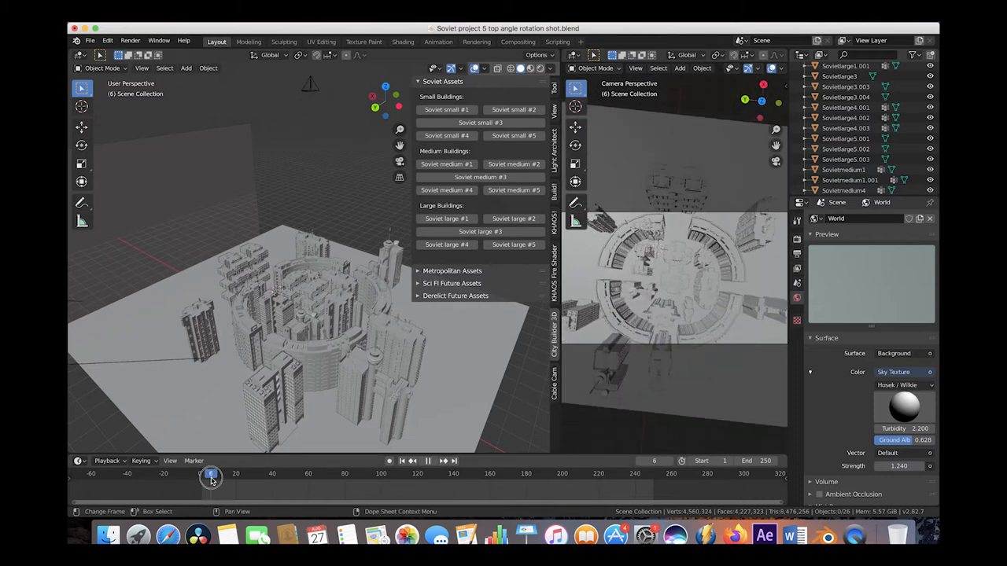
Scrub through the camera rotation to preview the shot, then select the Sun.001 lamp's light properties
{"action": "left_click_drag", "start_coordinate": [210, 473], "coordinate": [371, 474]}
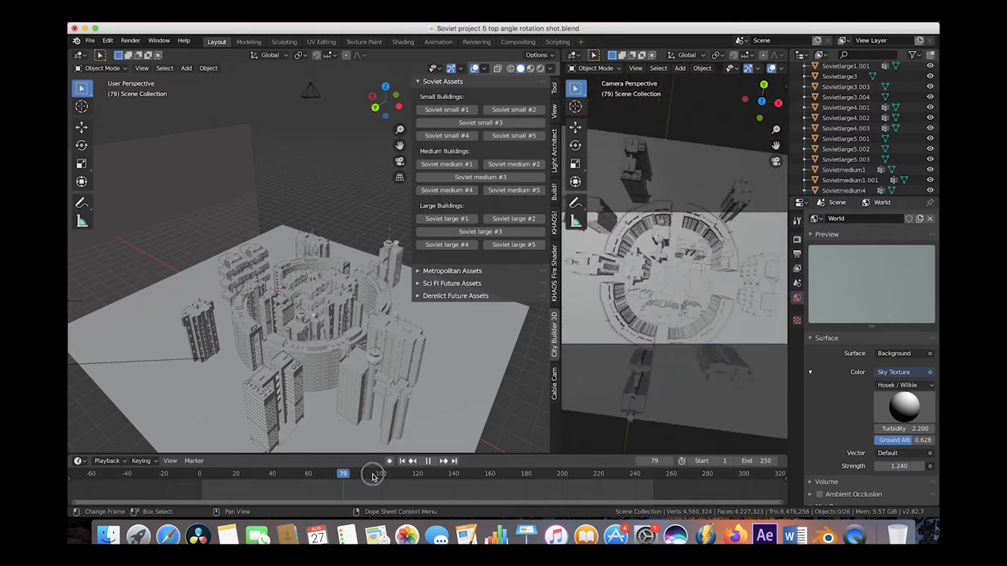
{"action": "left_click_drag", "start_coordinate": [371, 472], "coordinate": [463, 472]}
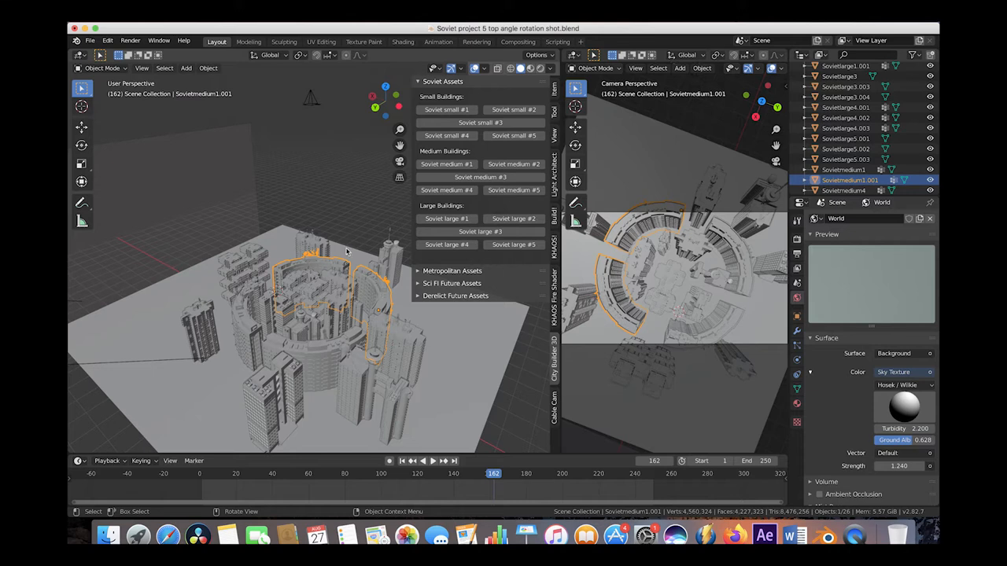
{"action": "mouse_move", "coordinate": [217, 331]}
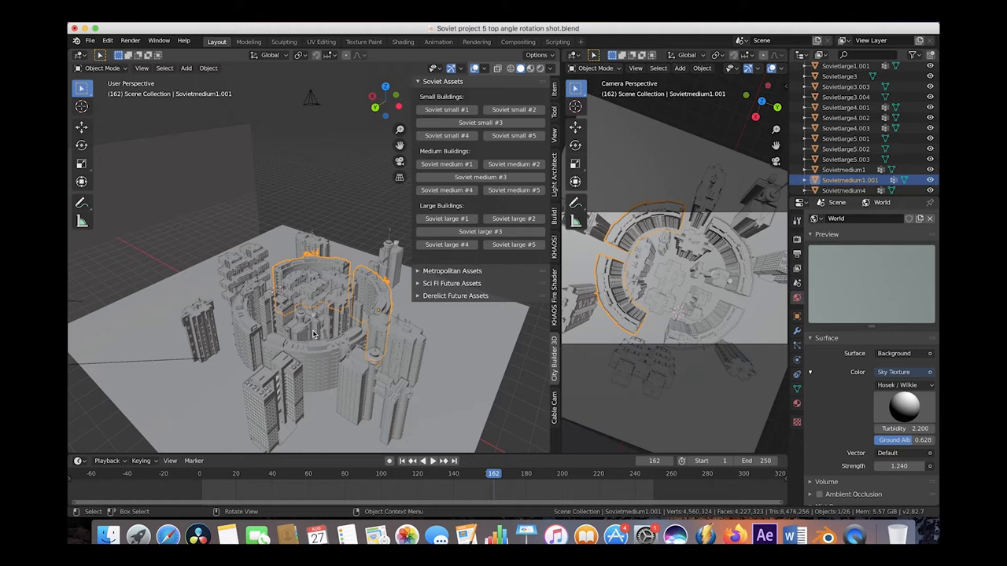
{"action": "mouse_move", "coordinate": [312, 324]}
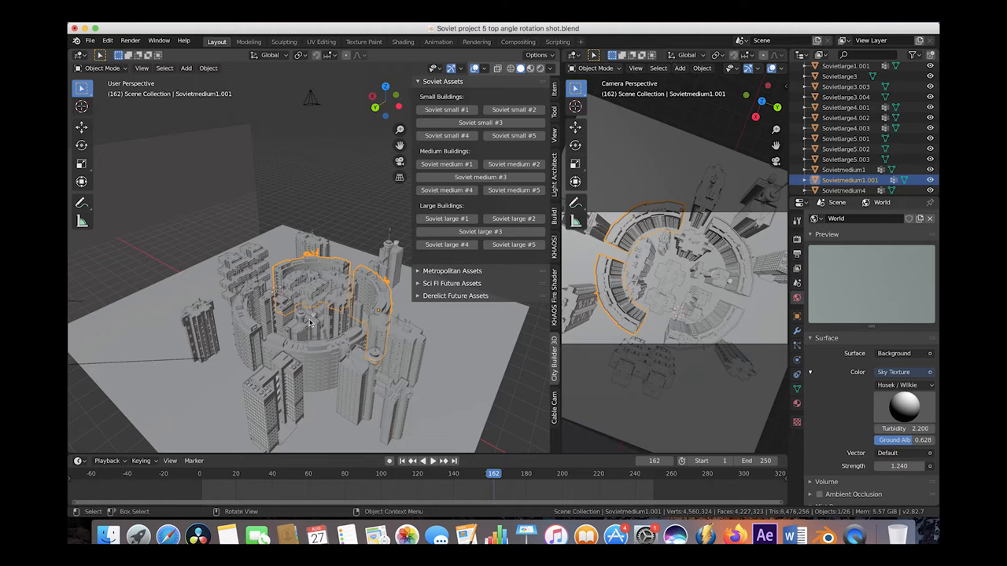
{"action": "mouse_move", "coordinate": [311, 288]}
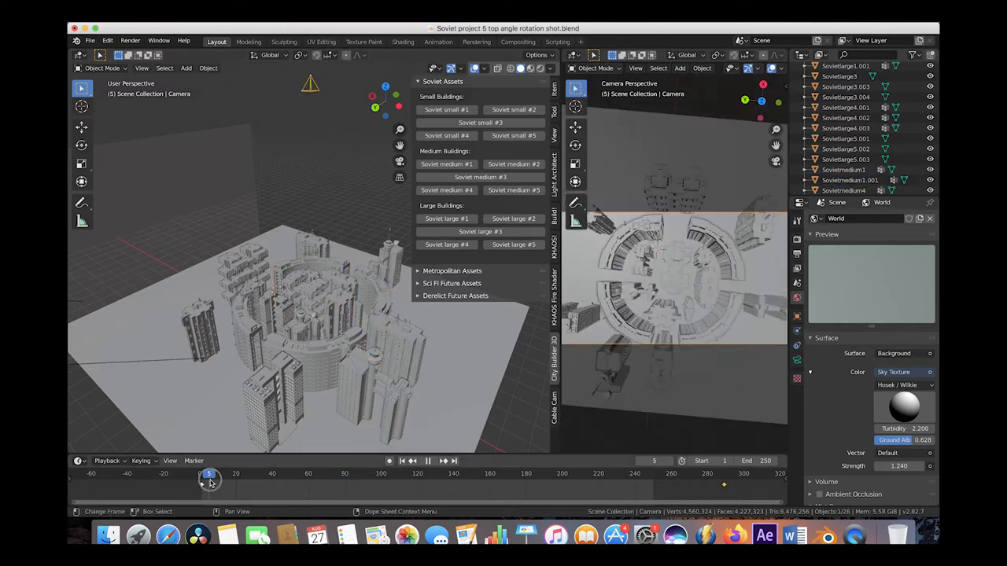
{"action": "left_click_drag", "start_coordinate": [207, 473], "coordinate": [248, 474]}
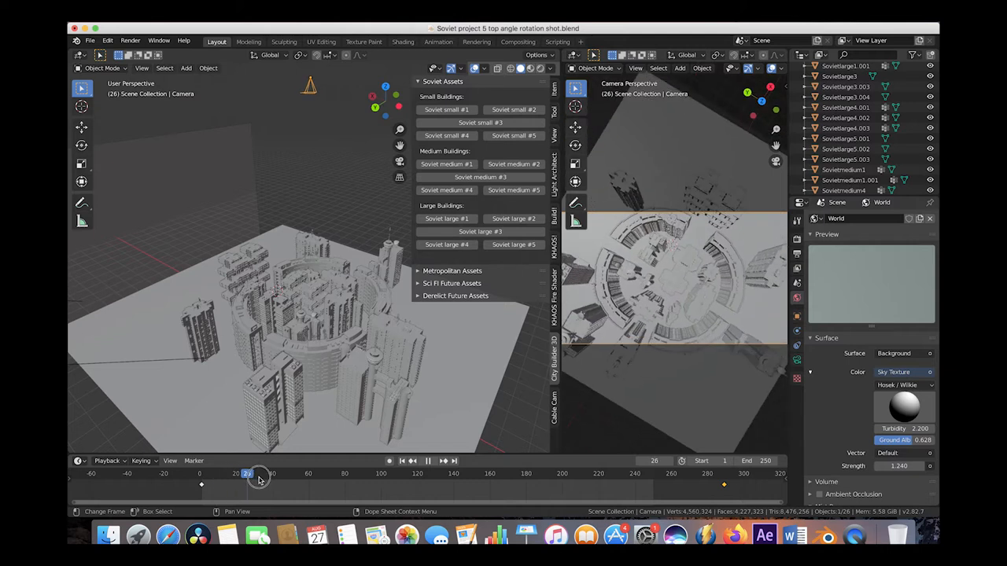
{"action": "left_click_drag", "start_coordinate": [249, 471], "coordinate": [308, 472]}
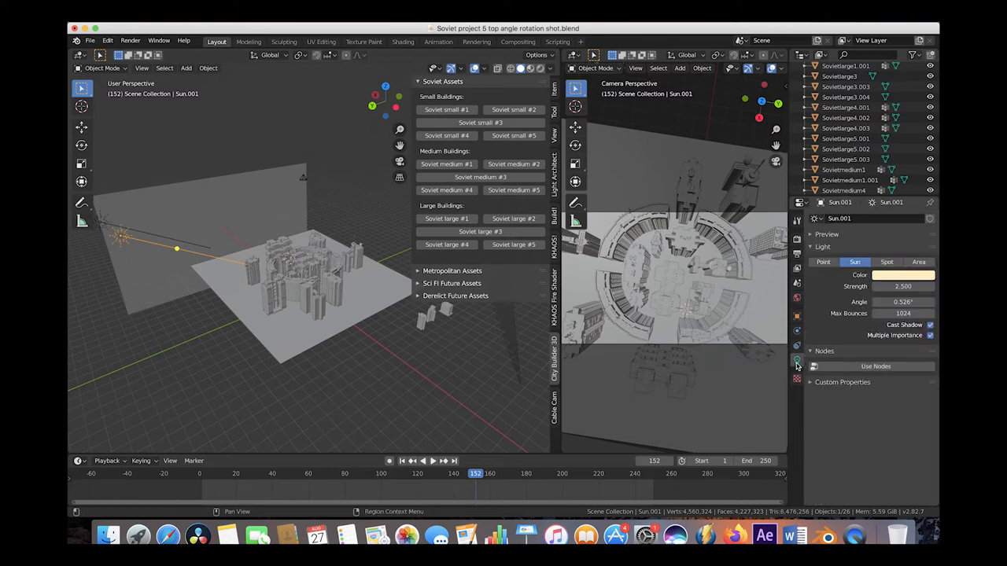
{"action": "left_click", "coordinate": [903, 286]}
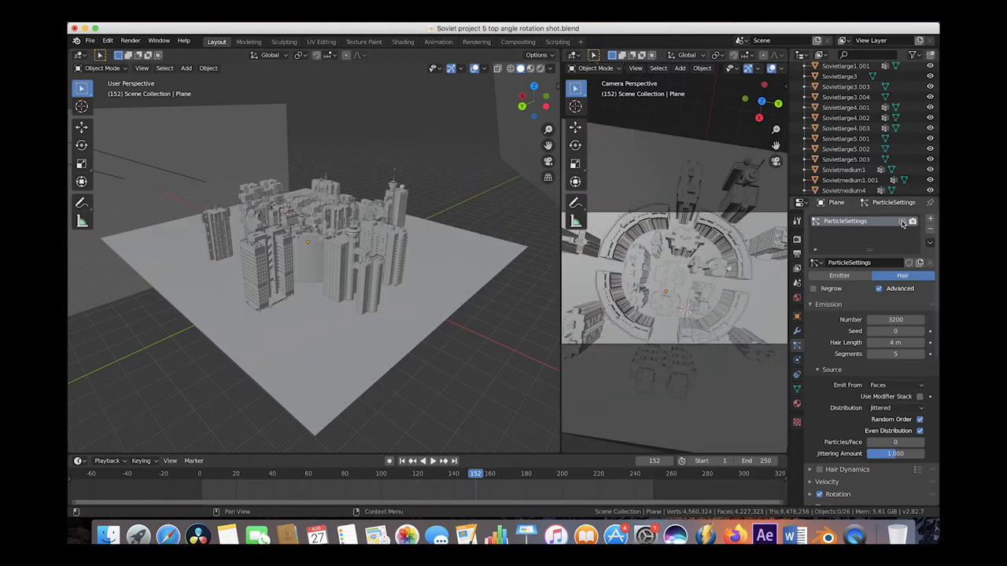
{"action": "mouse_move", "coordinate": [903, 223]}
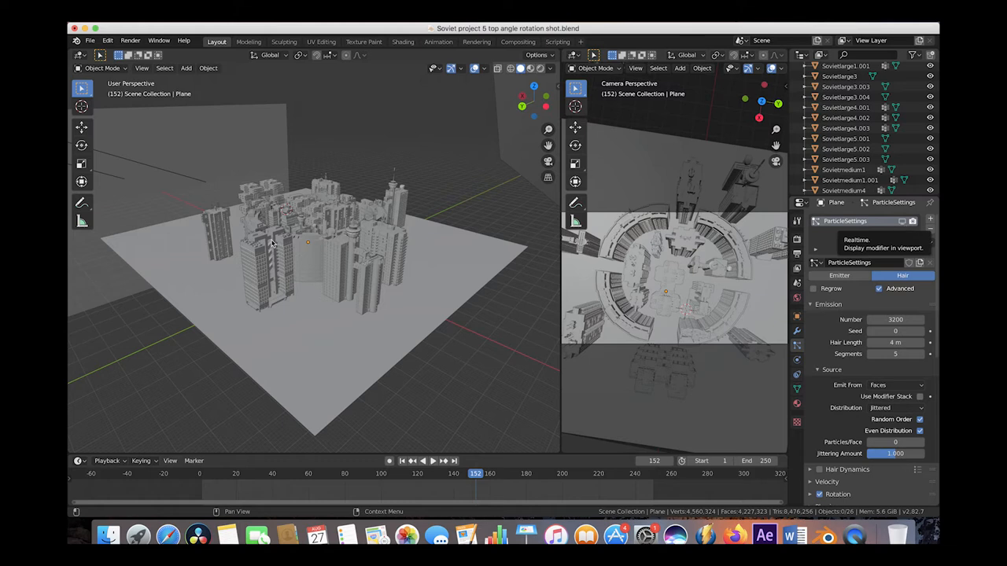
{"action": "mouse_move", "coordinate": [484, 93]}
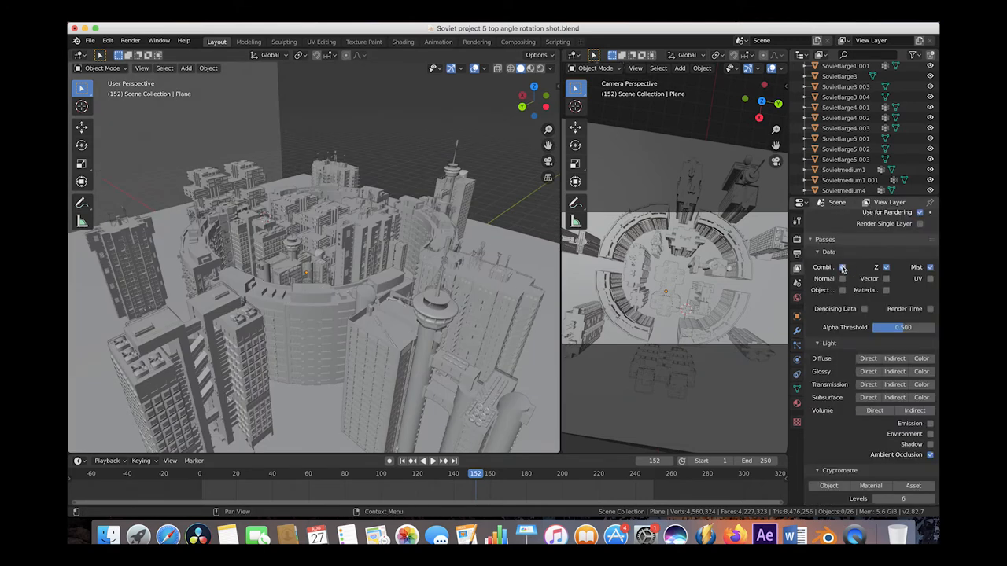
Check the Mist and Z passes in View Layer properties and switch to the Compositing workspace
{"action": "left_click", "coordinate": [931, 267]}
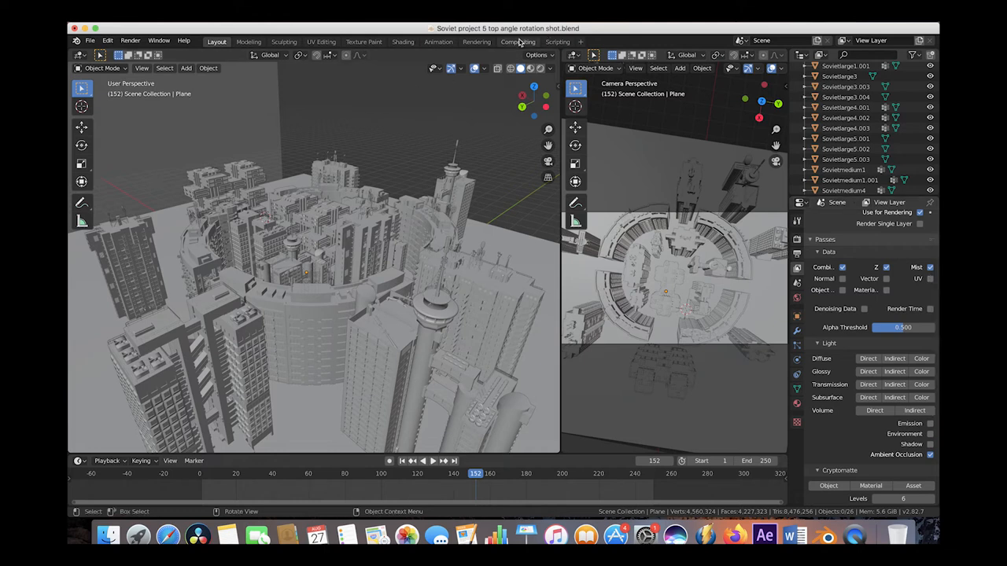
{"action": "left_click", "coordinate": [517, 41]}
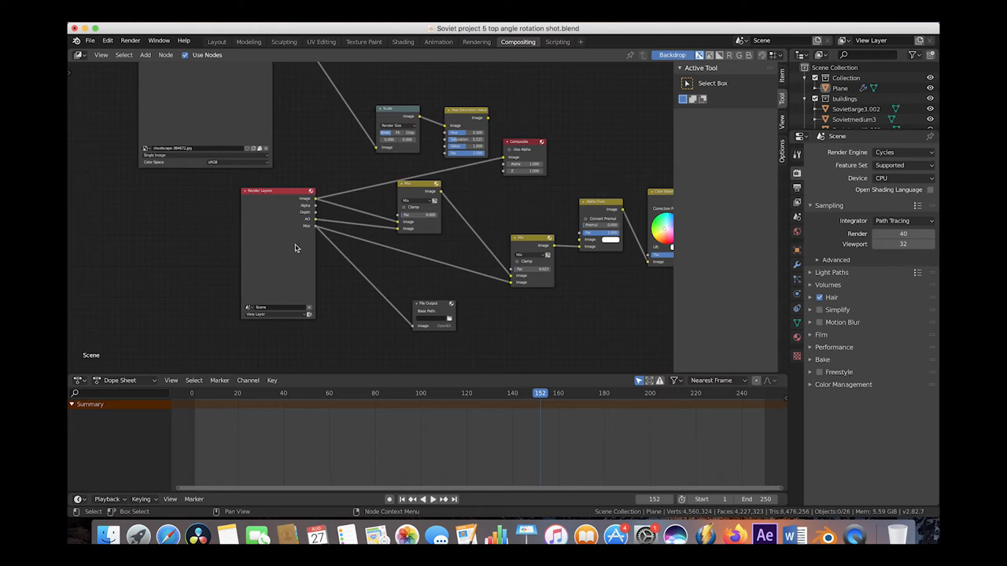
{"action": "mouse_move", "coordinate": [330, 351]}
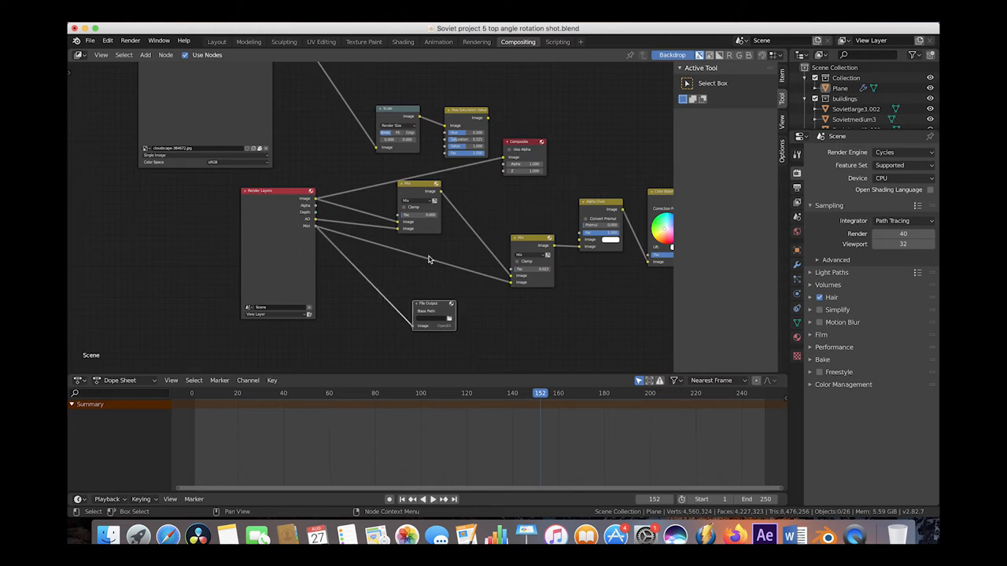
{"action": "mouse_move", "coordinate": [506, 203]}
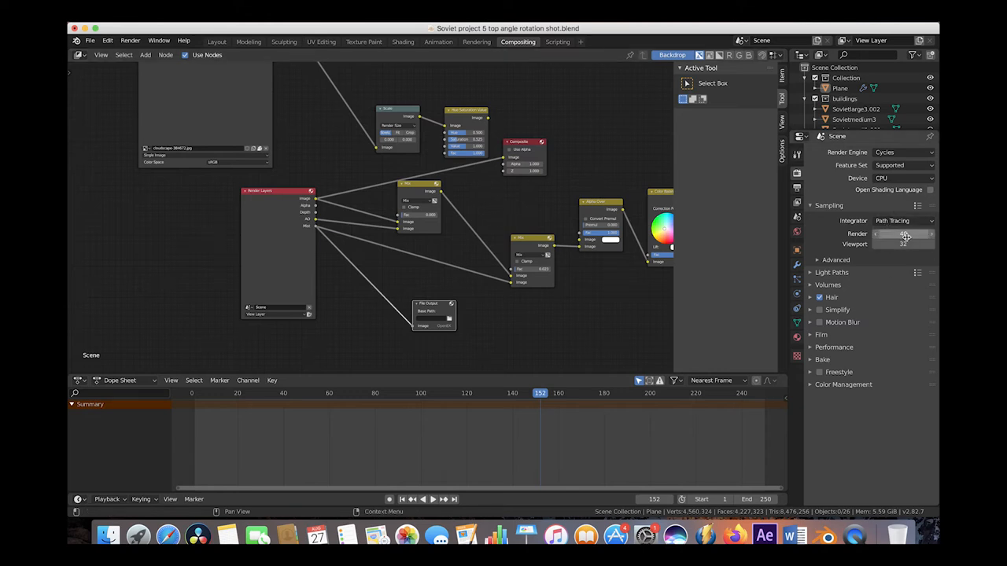
Show the Output Properties: 1920×1080 at 24 fps, frames 1–250, OpenEXR format
{"action": "left_click", "coordinate": [796, 189]}
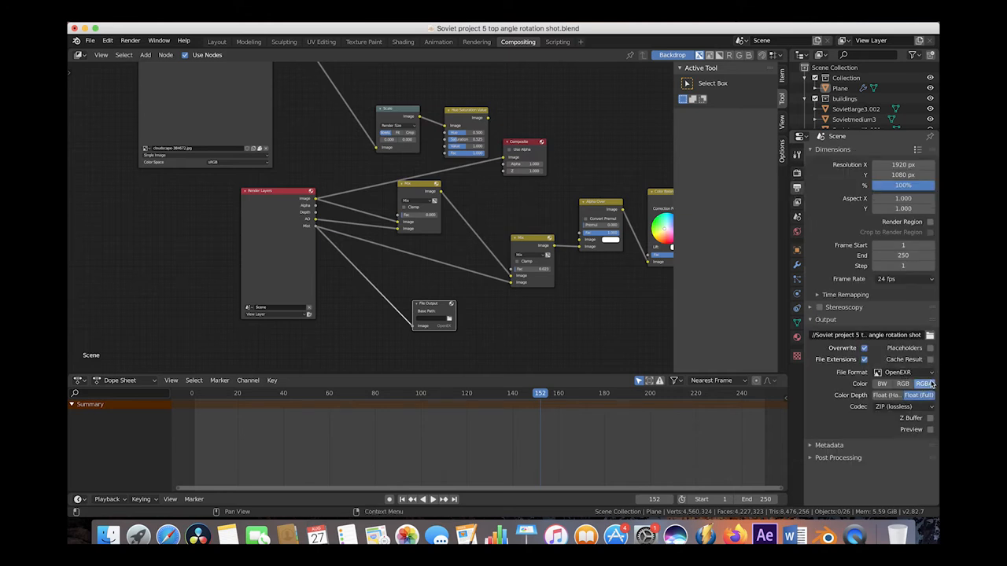
{"action": "mouse_move", "coordinate": [922, 384]}
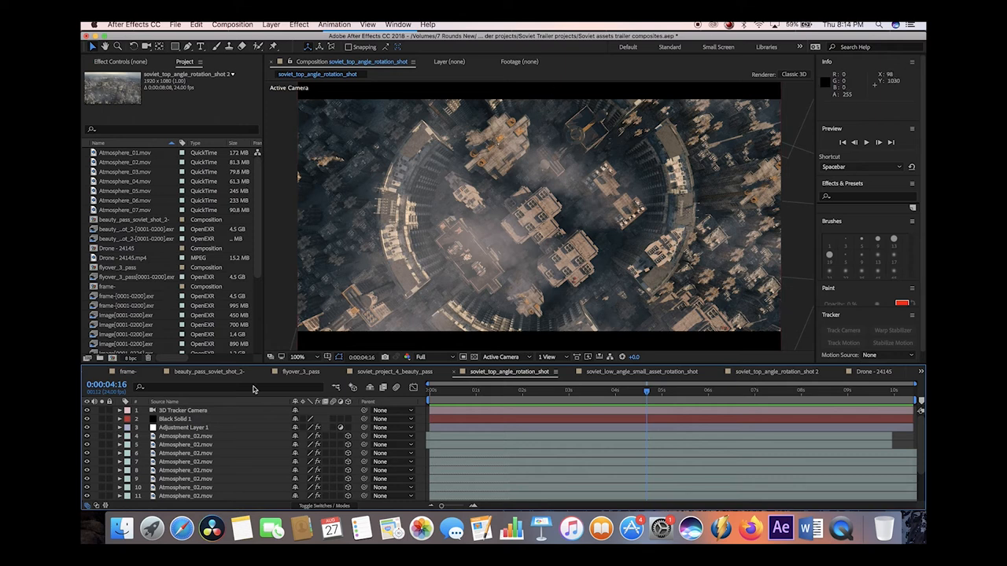
Solo the image sequence layer to view the raw Blender city render
{"action": "left_click", "coordinate": [182, 409]}
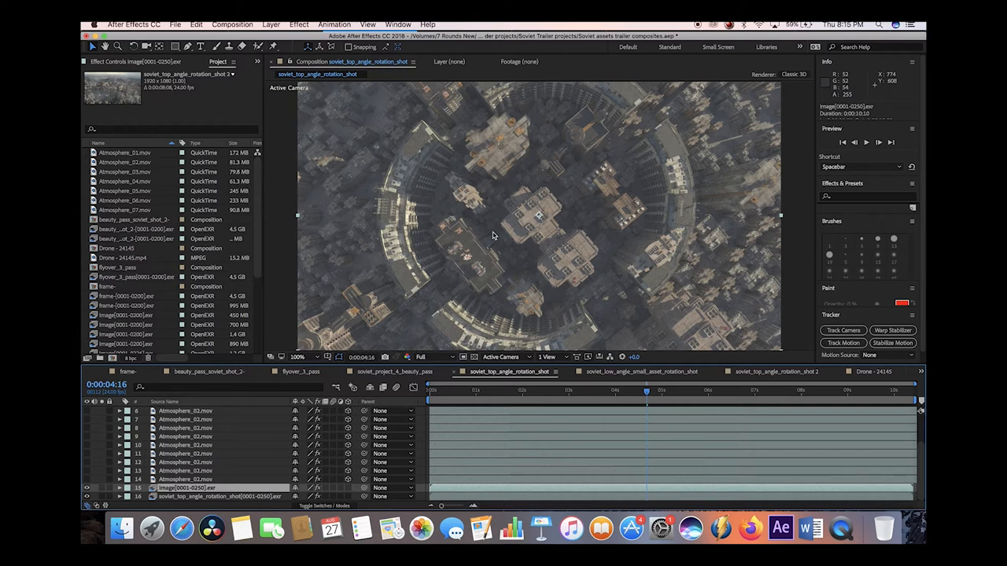
{"action": "mouse_move", "coordinate": [179, 481]}
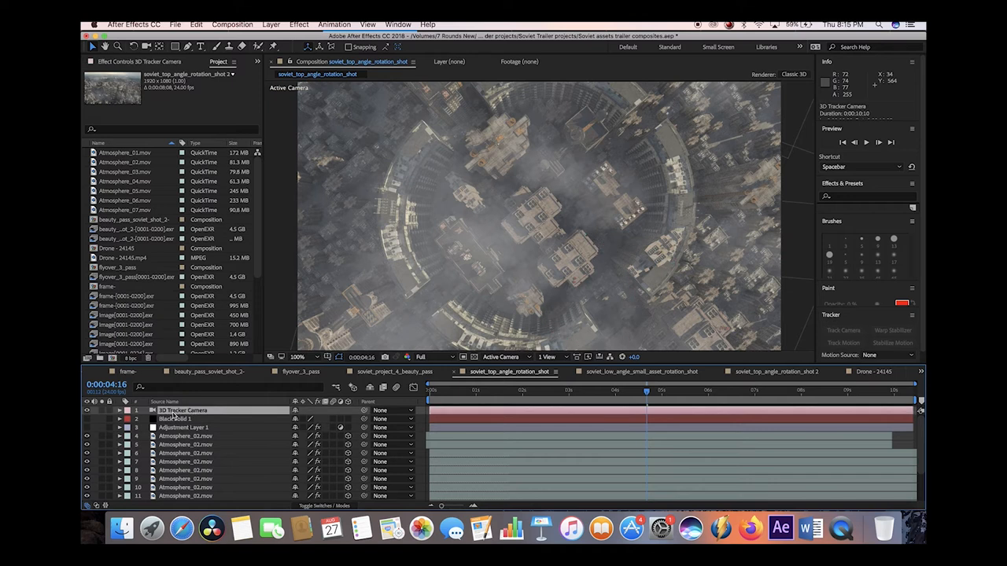
{"action": "mouse_move", "coordinate": [585, 269]}
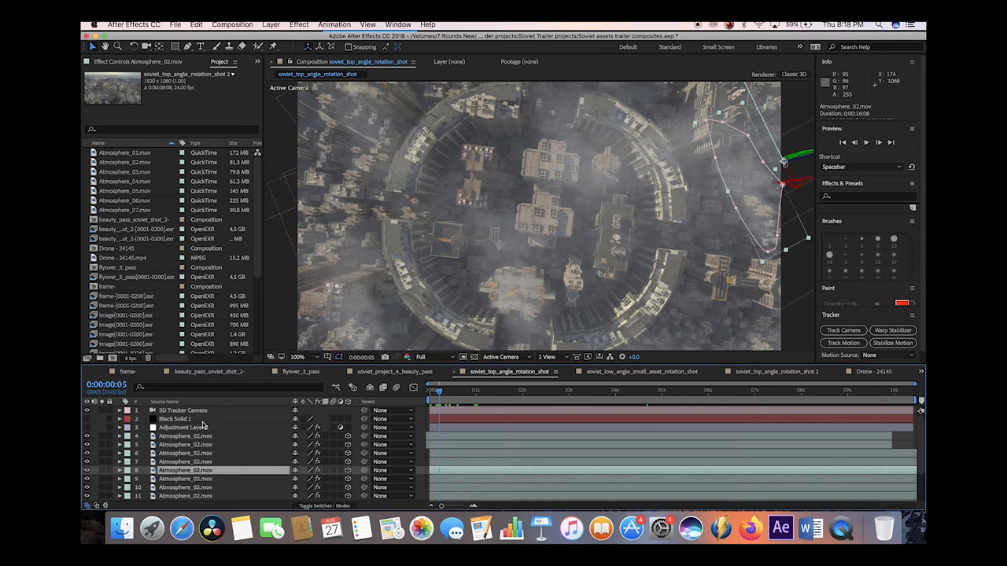
{"action": "mouse_move", "coordinate": [670, 157]}
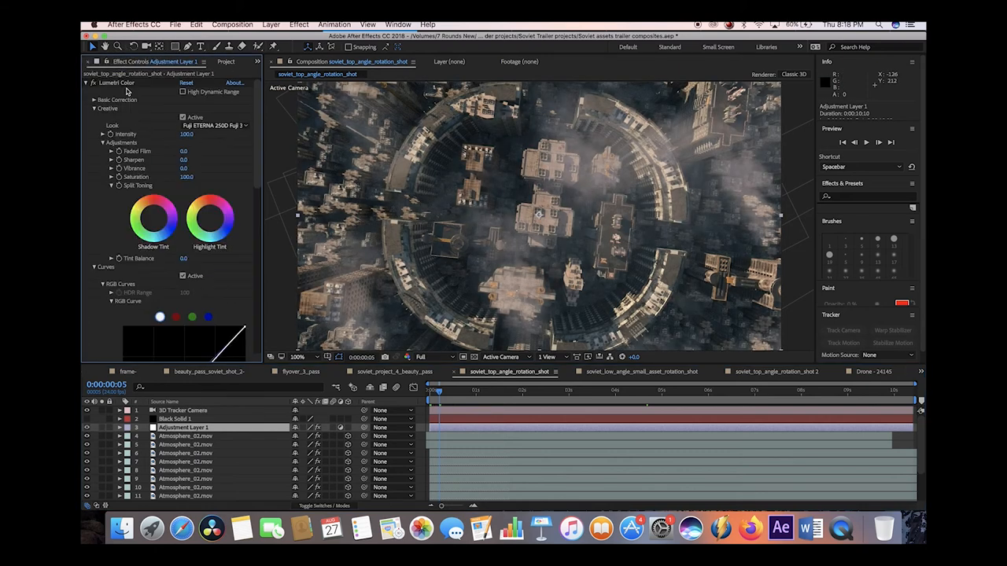
{"action": "left_click", "coordinate": [214, 125]}
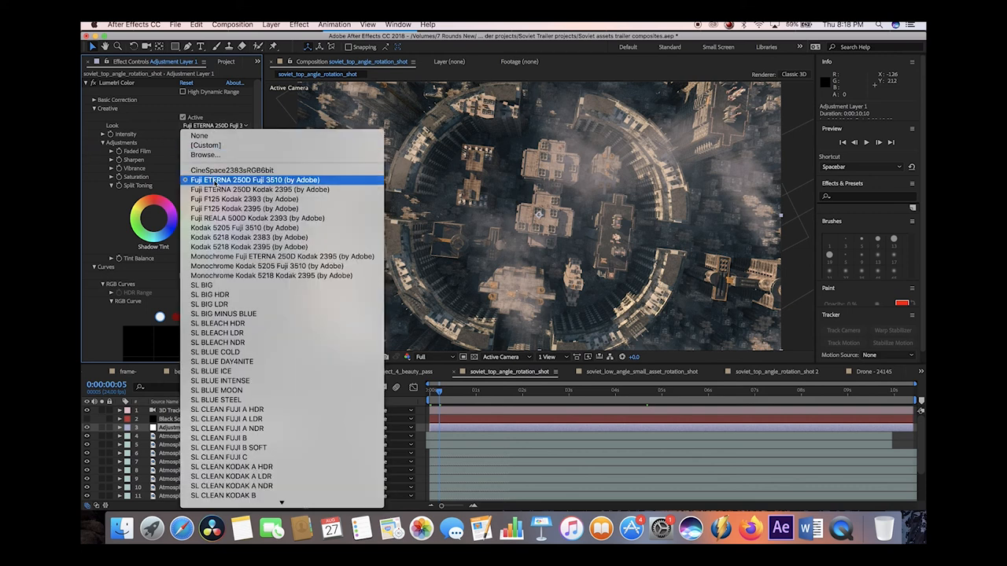
{"action": "left_click", "coordinate": [254, 180]}
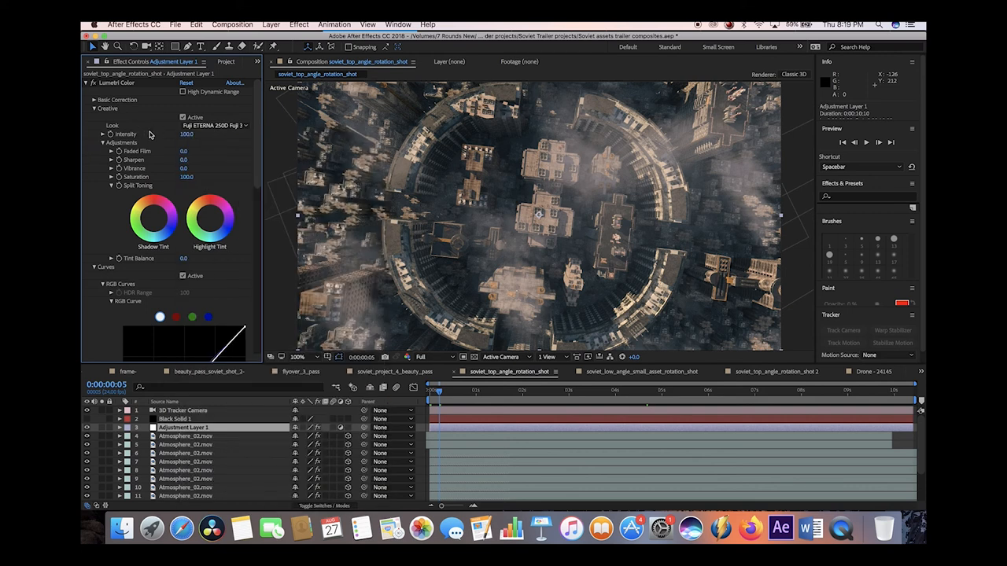
{"action": "left_click", "coordinate": [176, 418]}
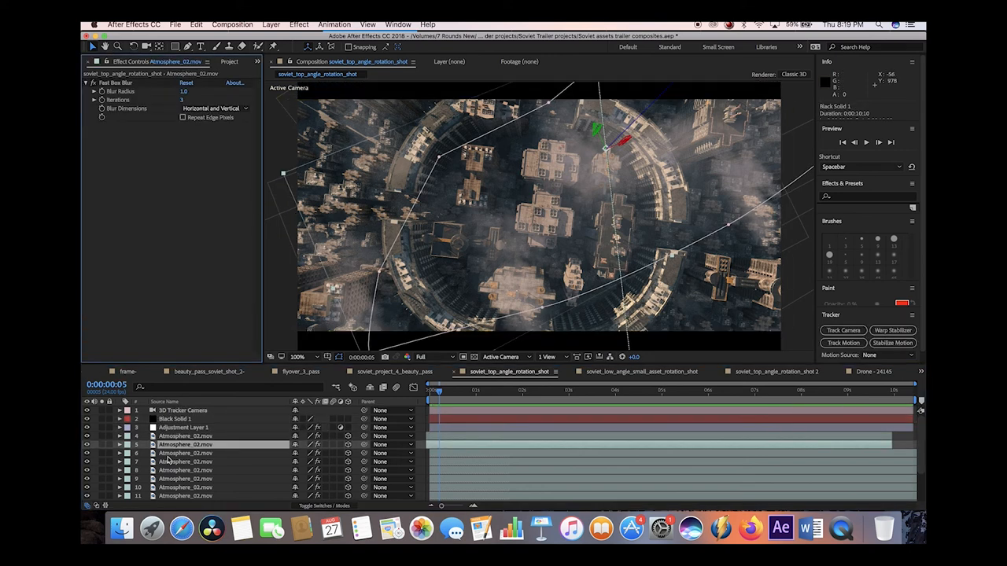
{"action": "left_click", "coordinate": [182, 409]}
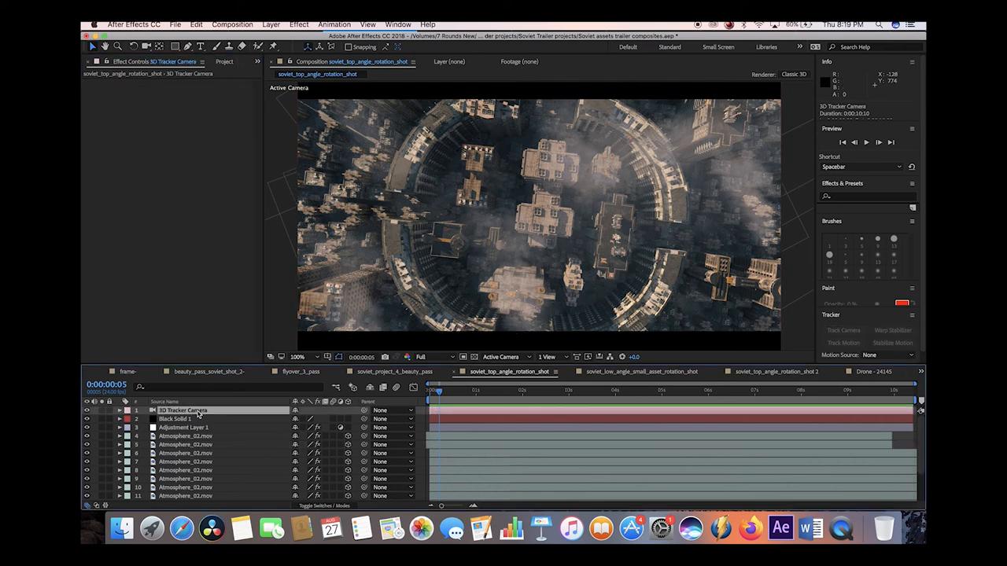